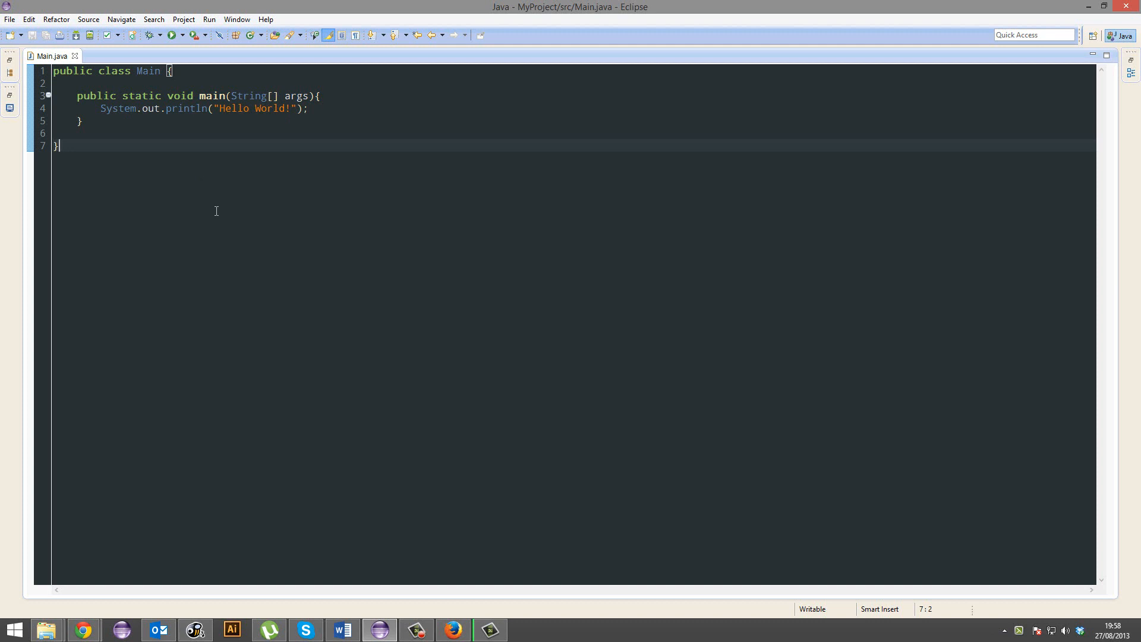
- Place the insertion point above the Hello World print and run the program once
click(318, 95)
text(// )
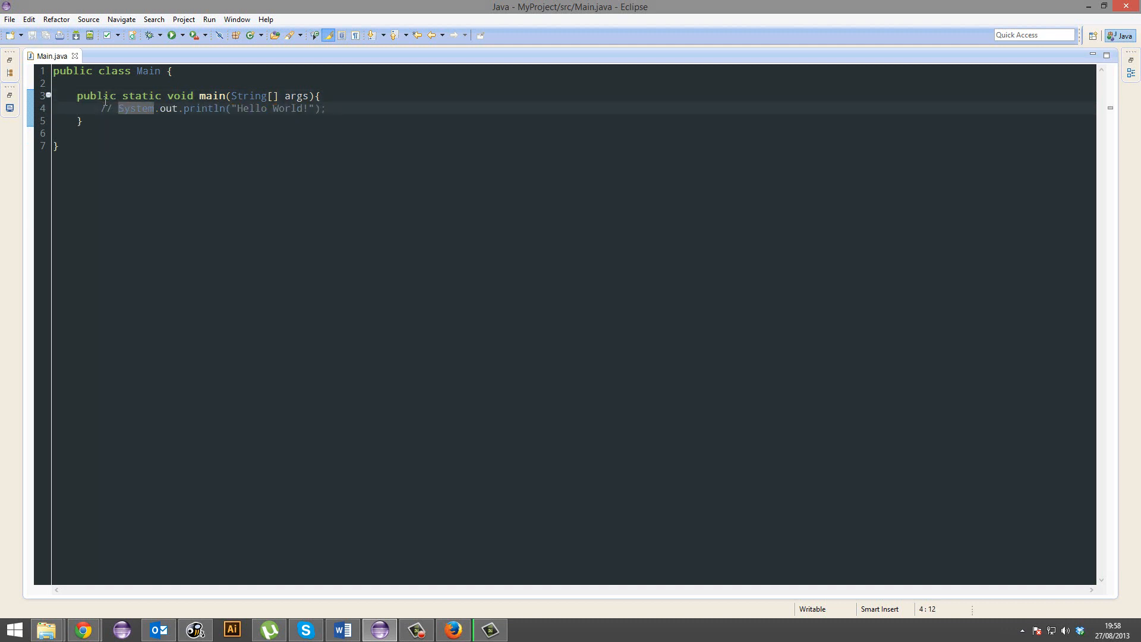
click(328, 108)
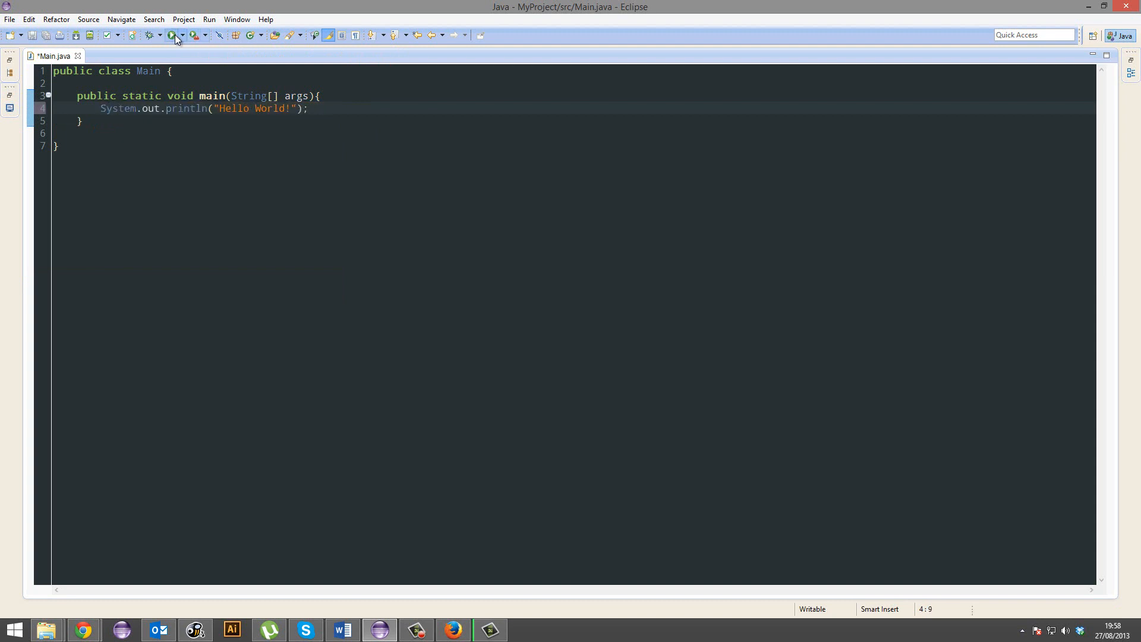
click(171, 34)
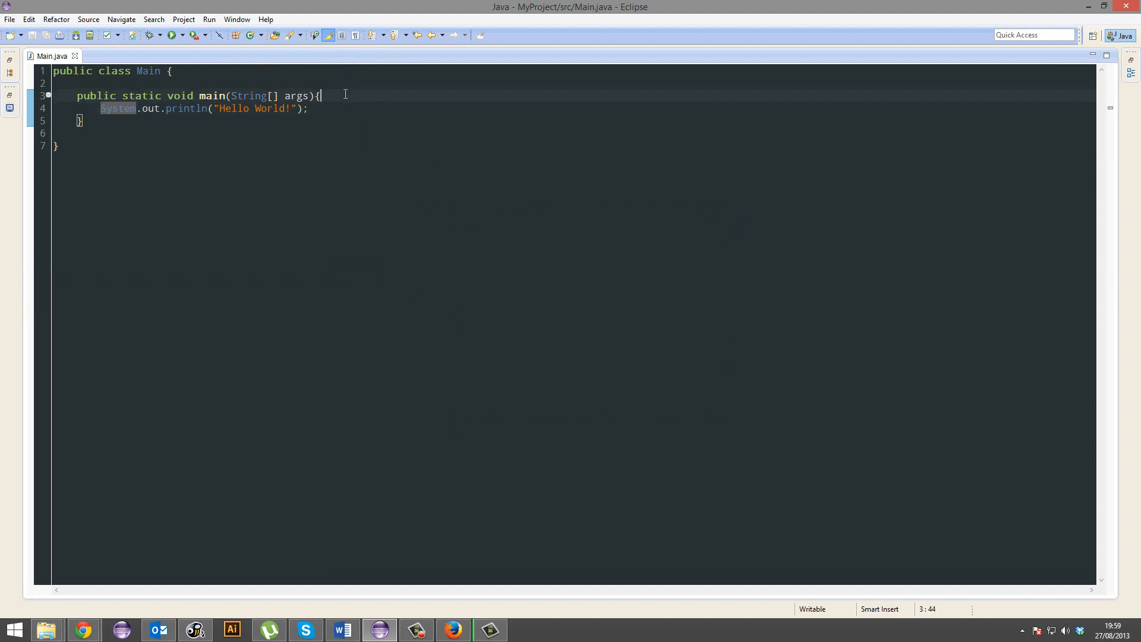
- Add the comment "// This is a statement to print to the world!" above the print and run
text(// This is a)
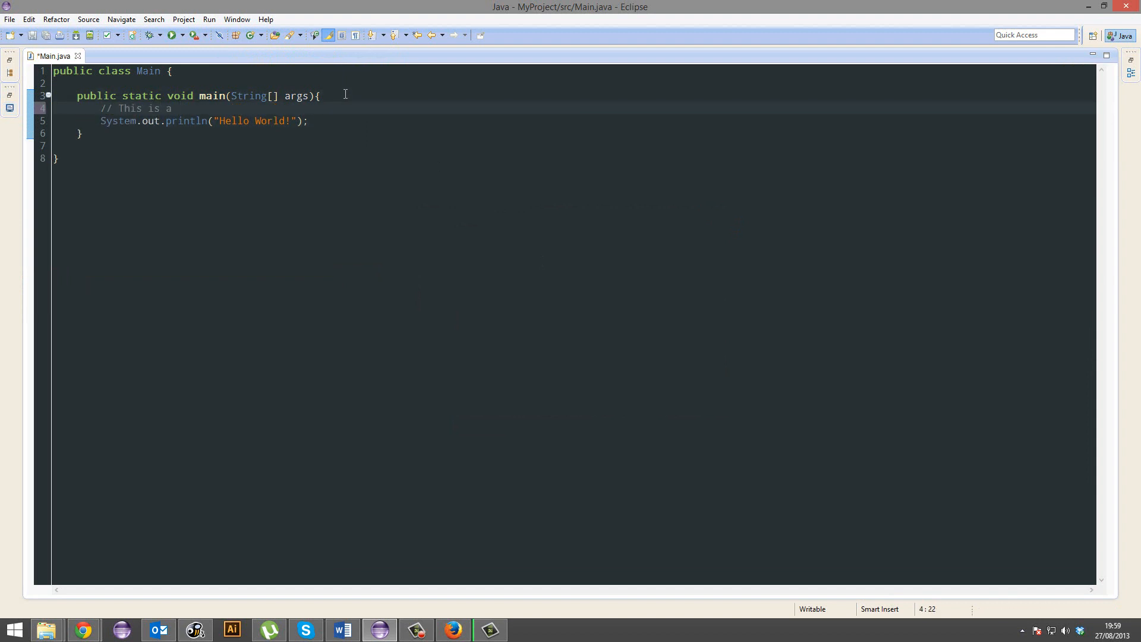
text(statement t)
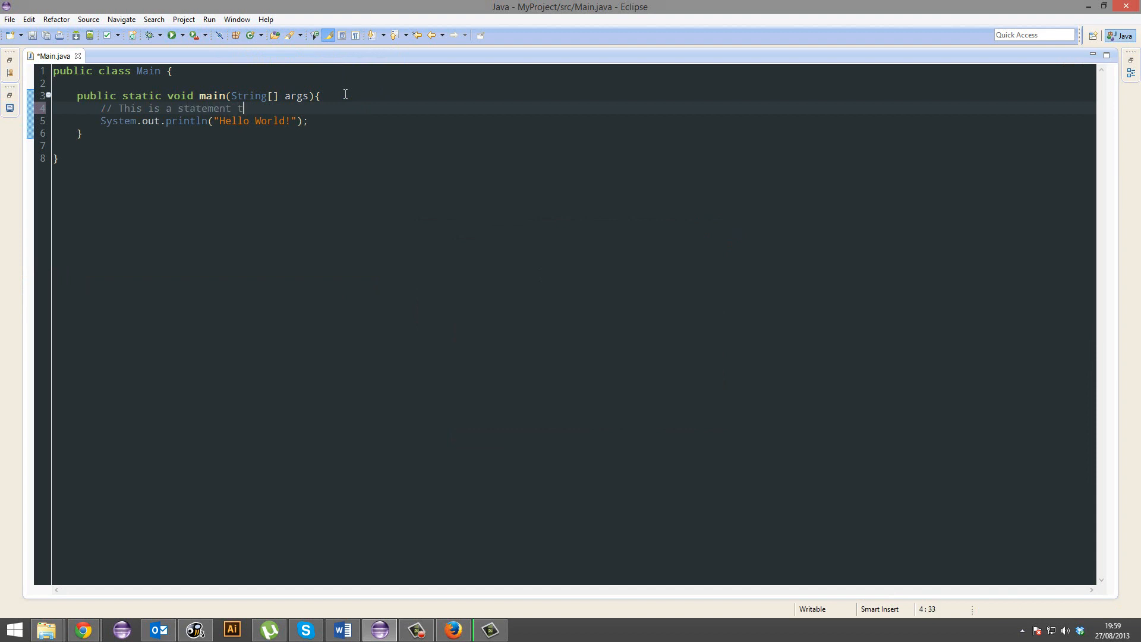
text(o print to the world!)
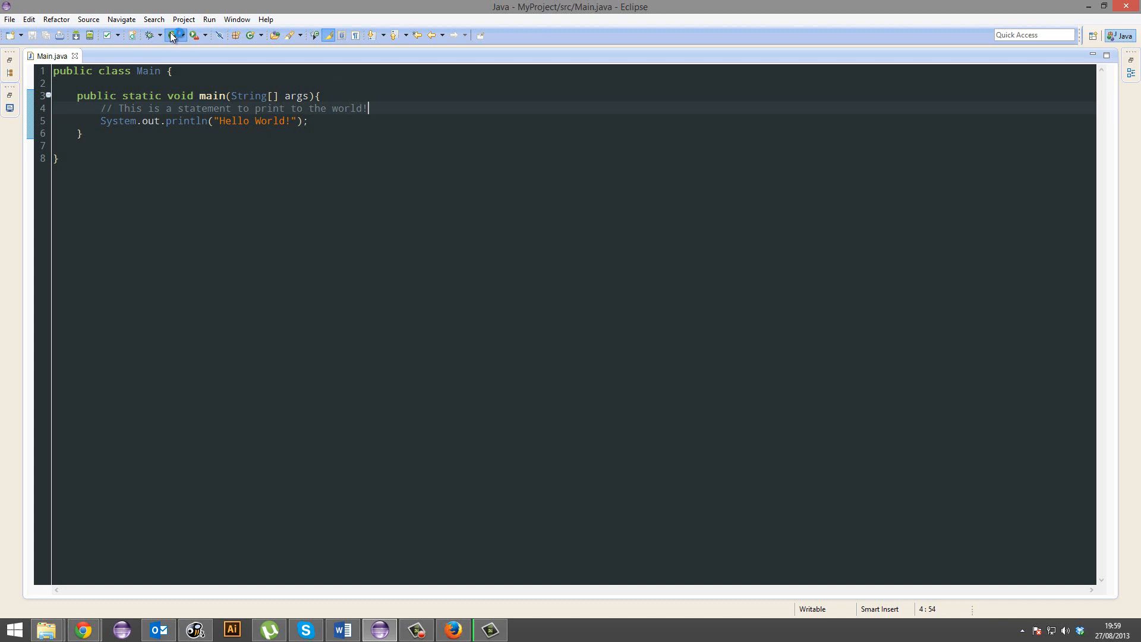
click(171, 34)
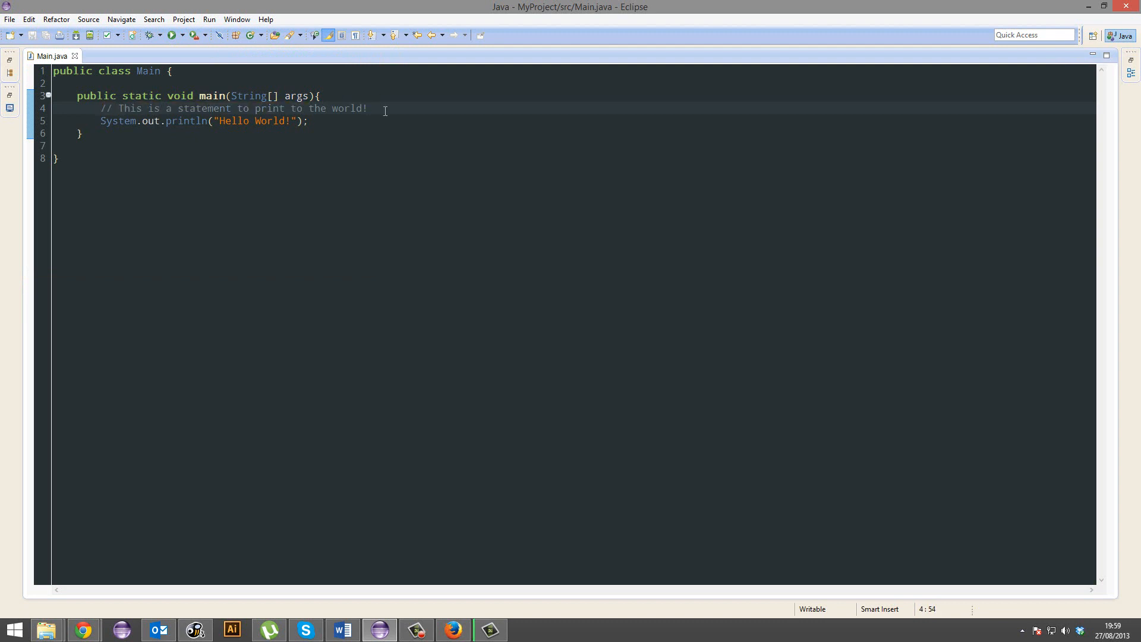
- Replace the // comment with an auto-generated /** */ block above the print
text(awdasdsaasws)
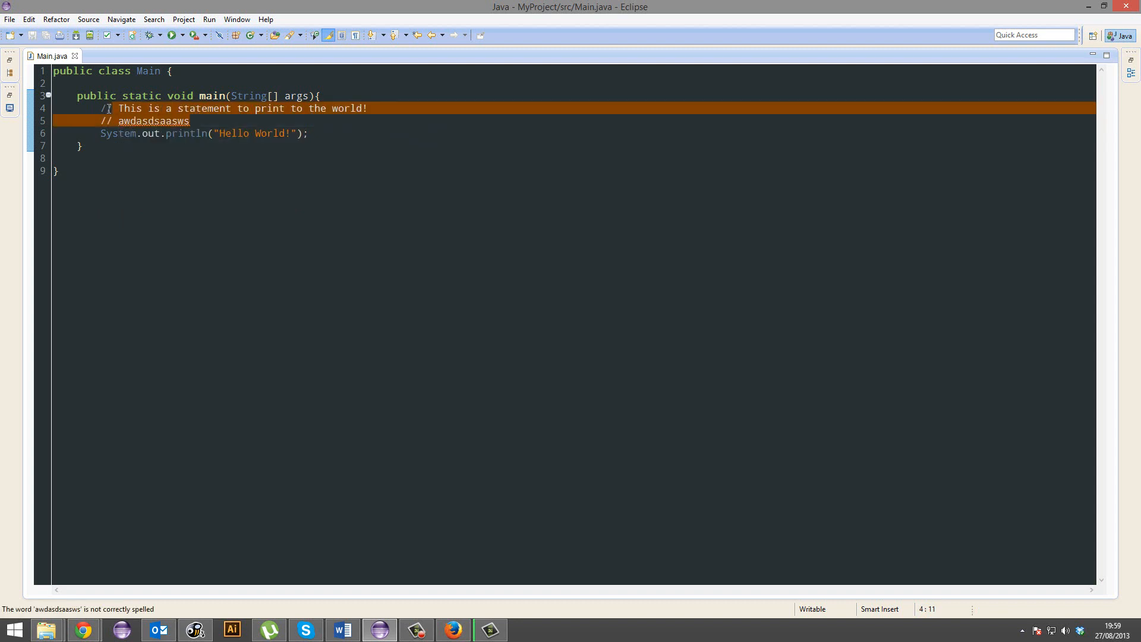
text(**)
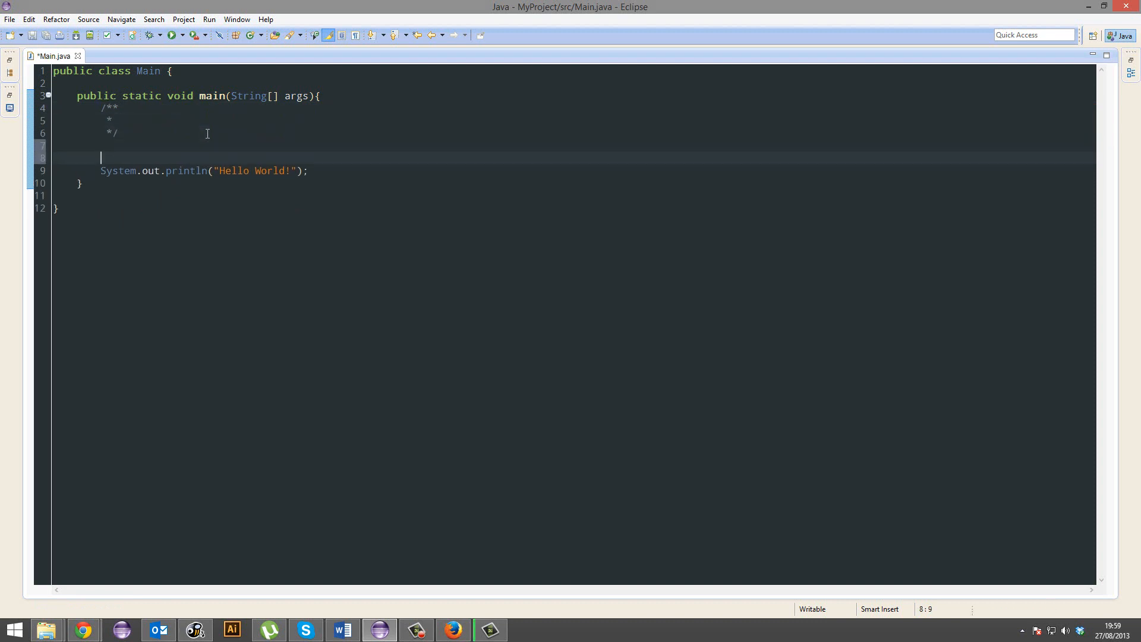
- Start a second /** block and fill its comment lines with placeholder text
text(/**)
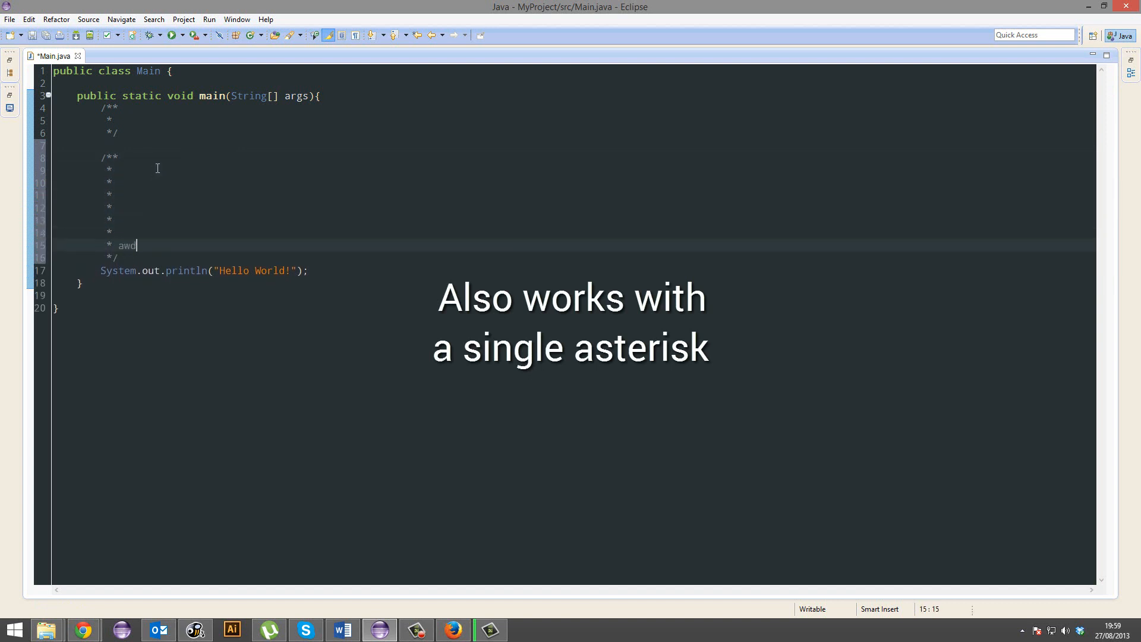
key(BackSpace)
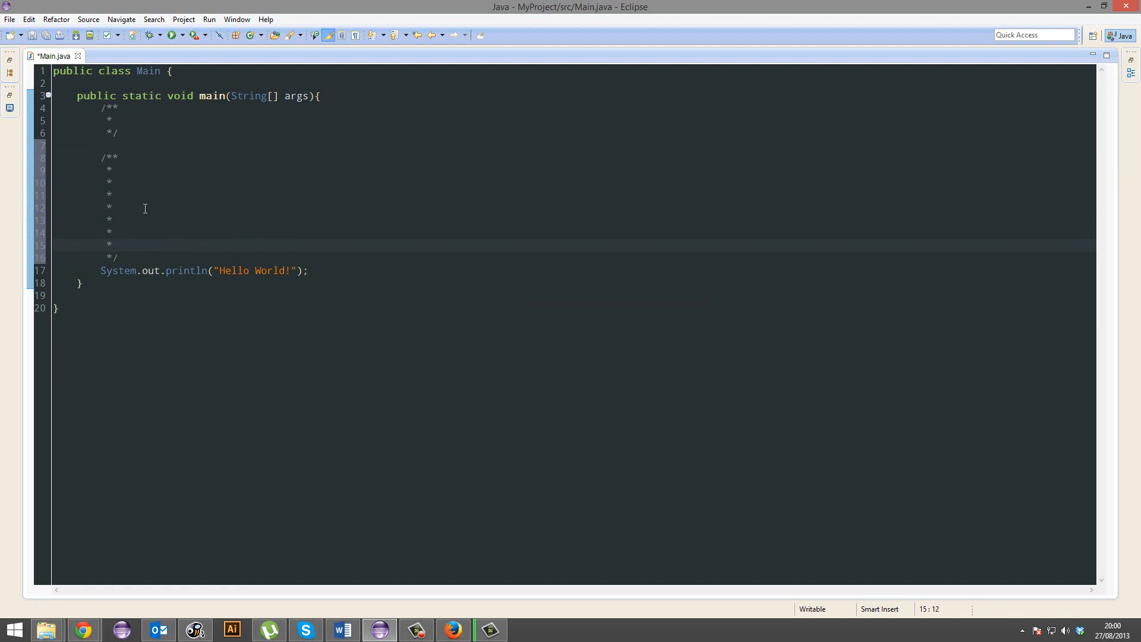
click(118, 193)
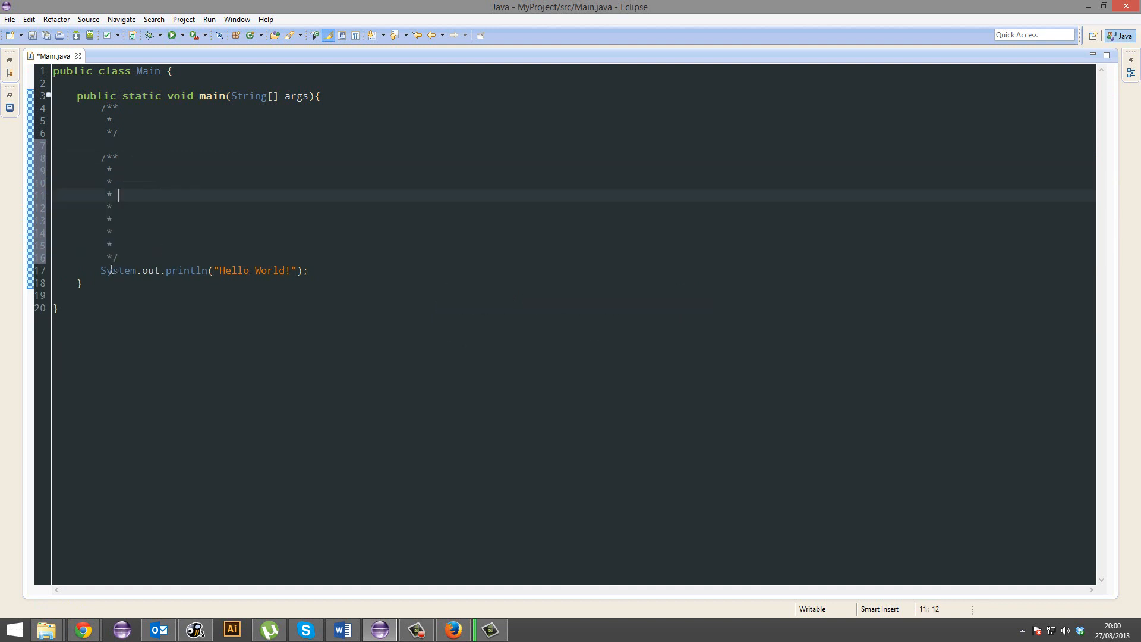
click(120, 258)
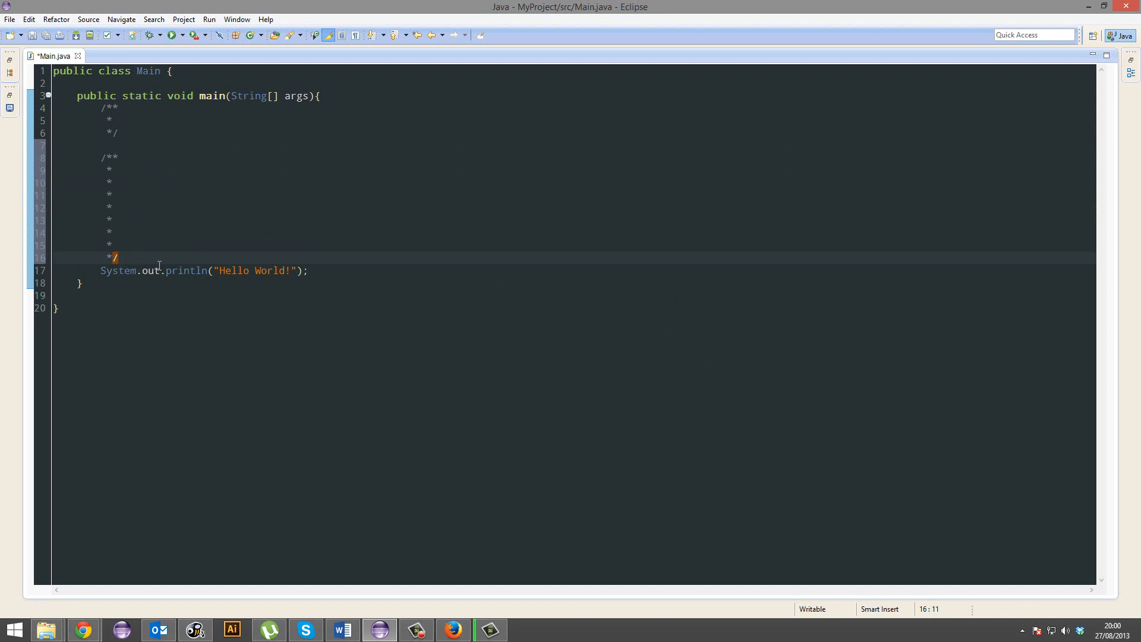
click(116, 258)
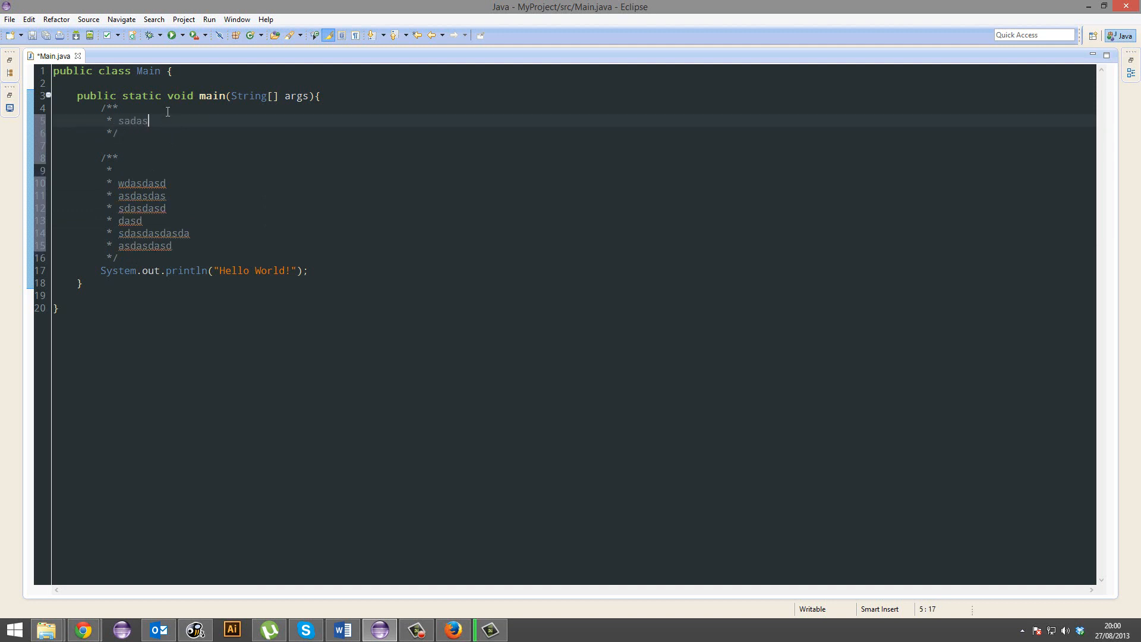
text(das)
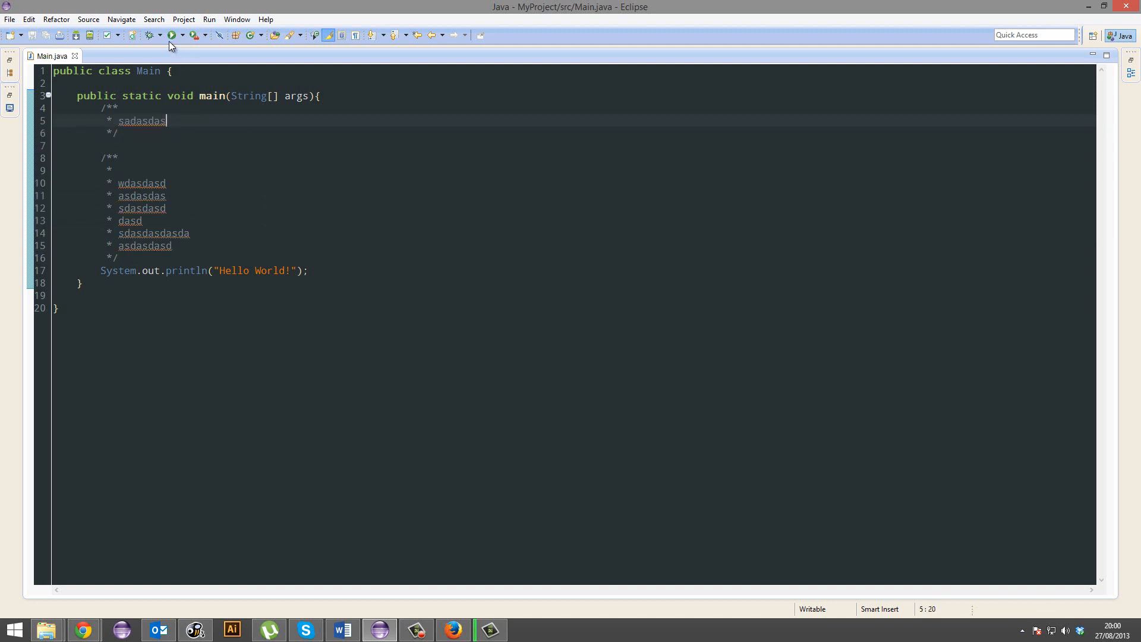
- Run the program so the Console shows "Hello World!"
click(171, 34)
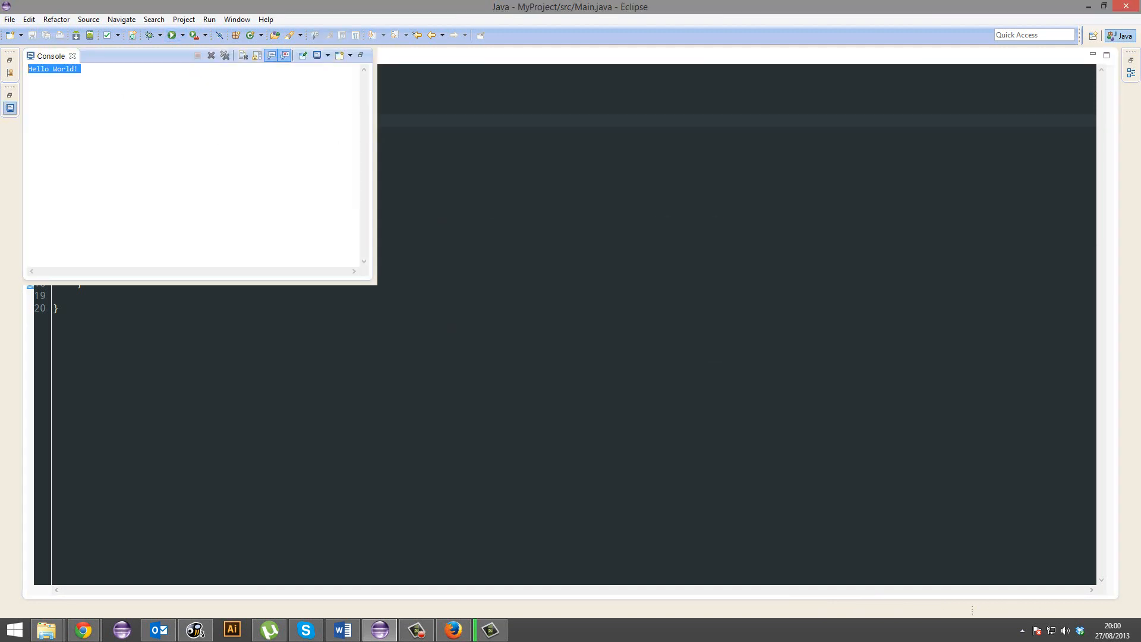